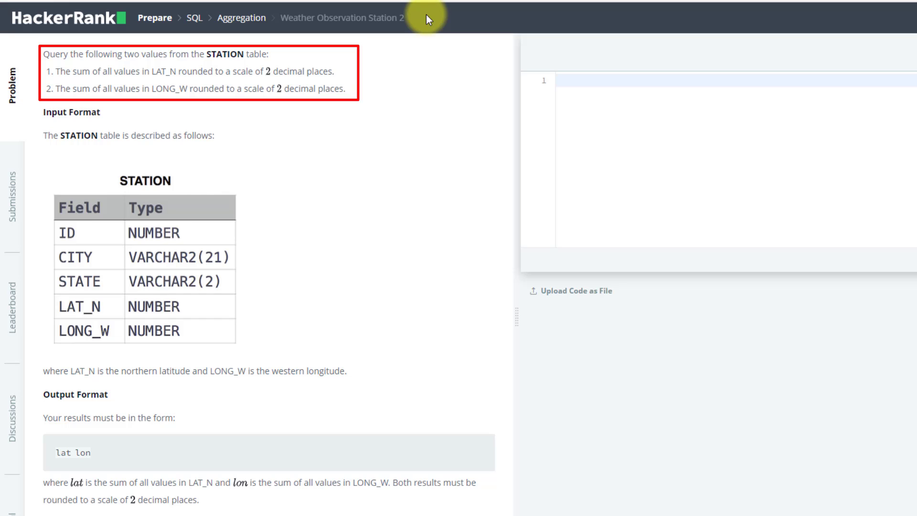
pyautogui.moveTo(429, 73)
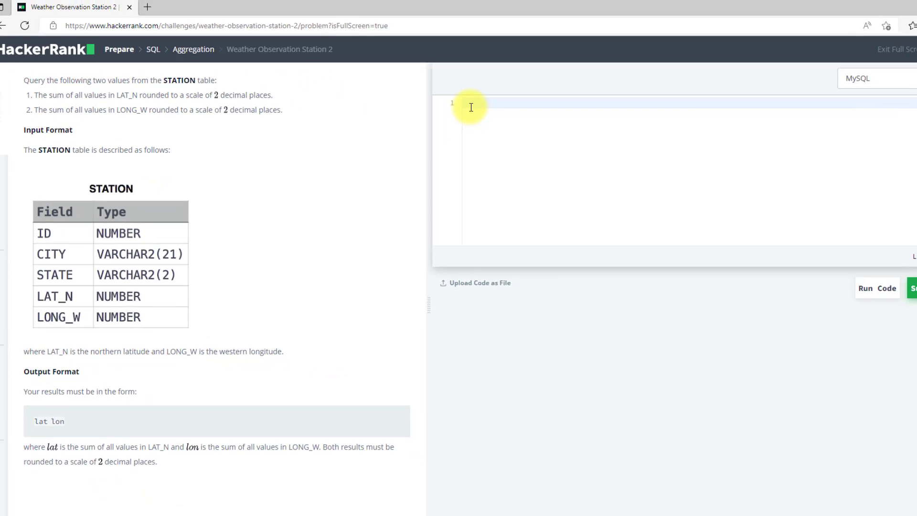
# Start the query with 'select round(sum(lat_n),2)' in the editor.
pyautogui.write('select')
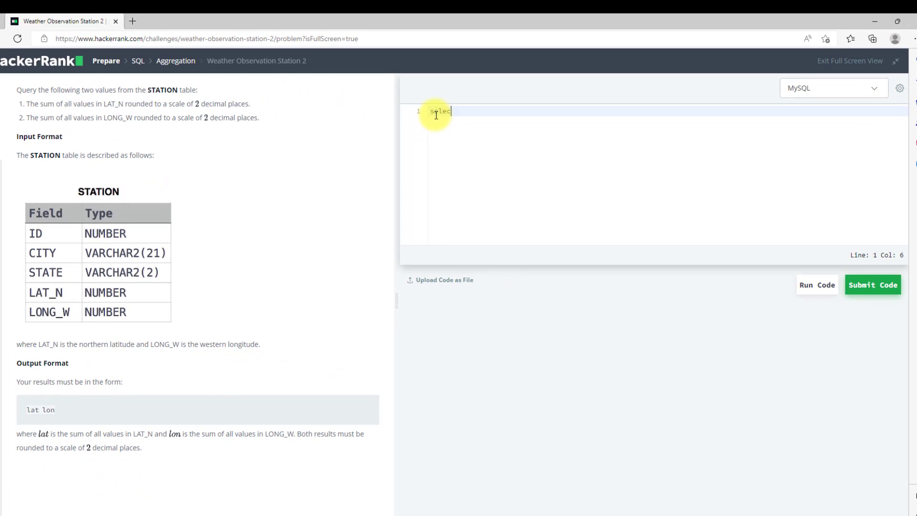
pyautogui.write('r')
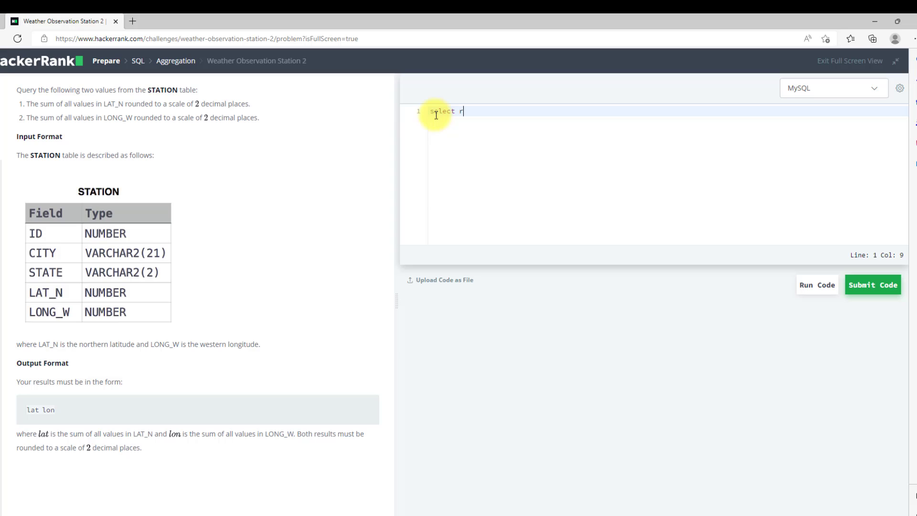
pyautogui.write('oun')
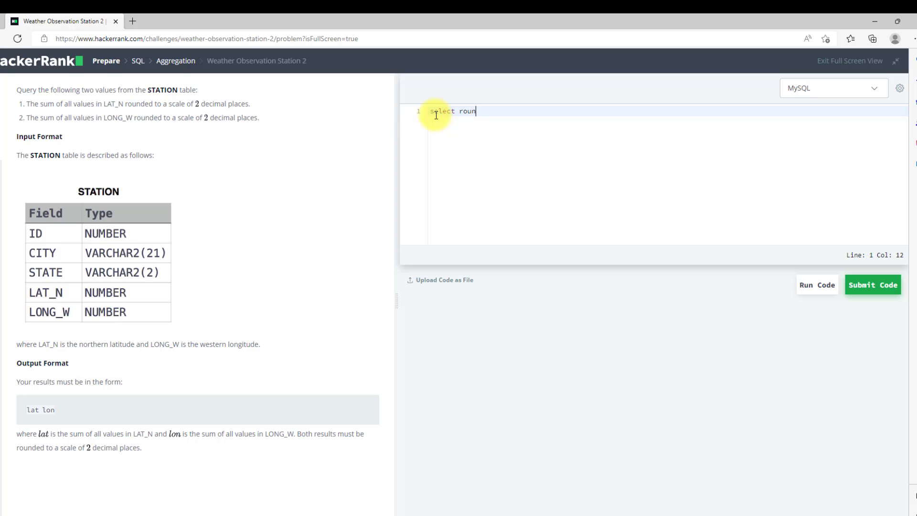
pyautogui.write('(sum(la')
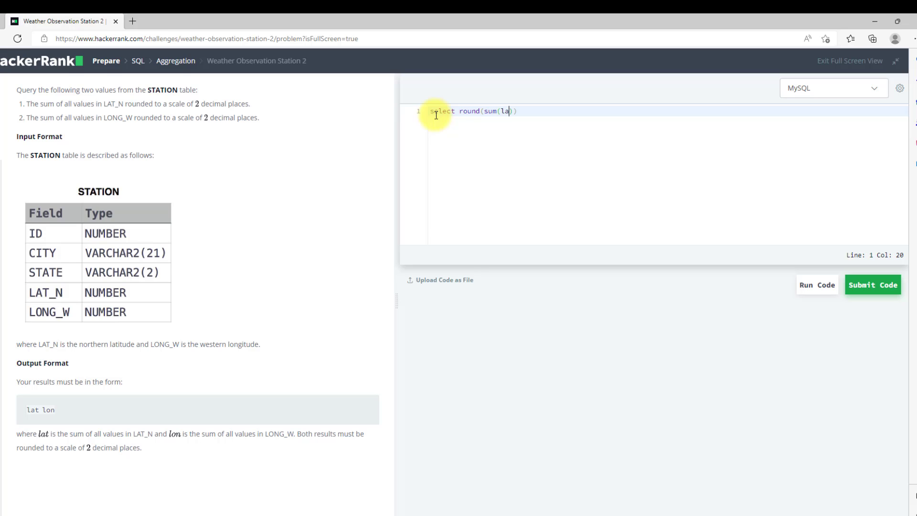
pyautogui.write('t_n')
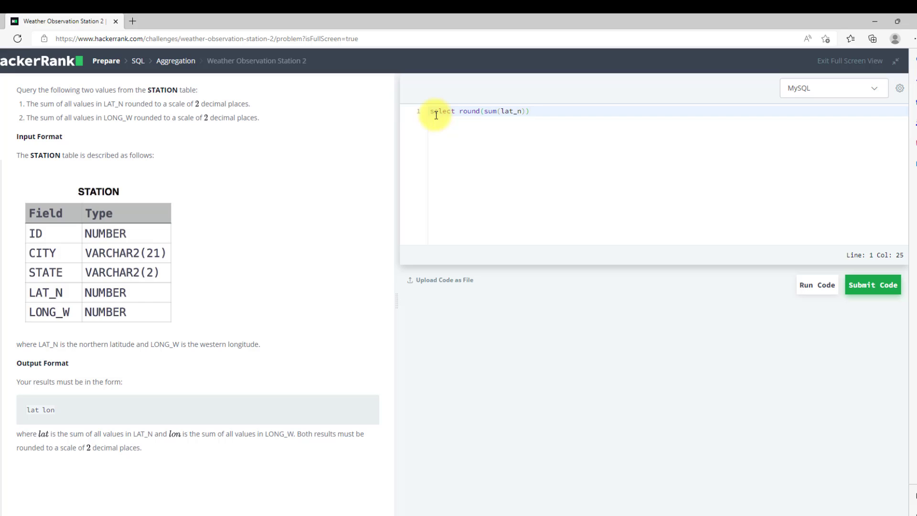
pyautogui.write(',')
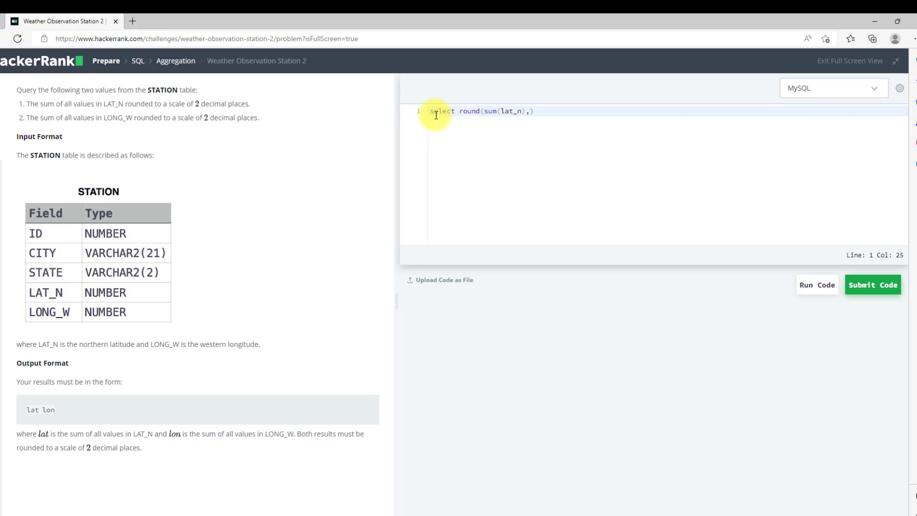
pyautogui.write('2')
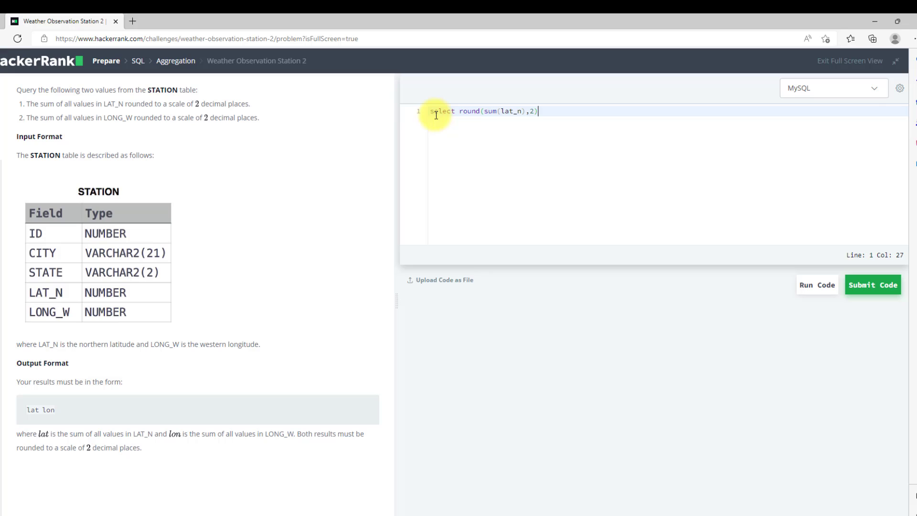
# Add the column 'round(sum(long_w),2)' and finish with 'from station'.
pyautogui.write(',')
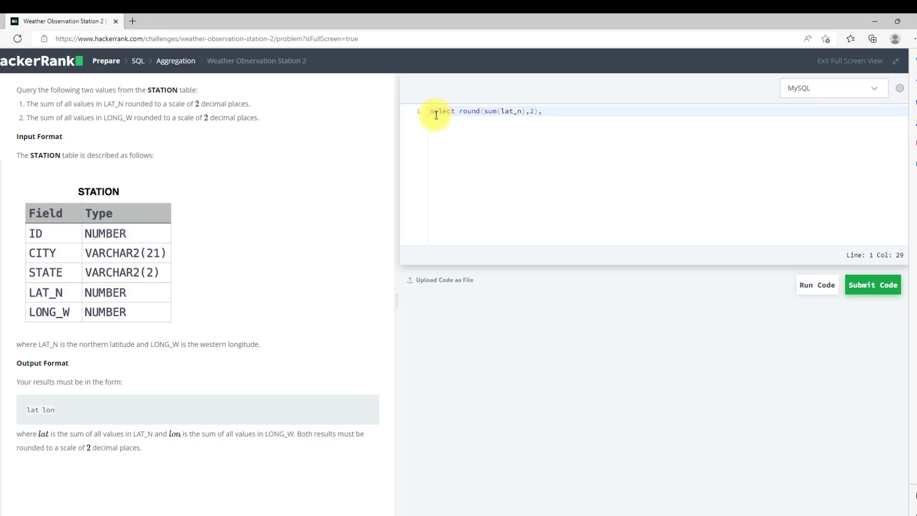
pyautogui.write('round(sum(')
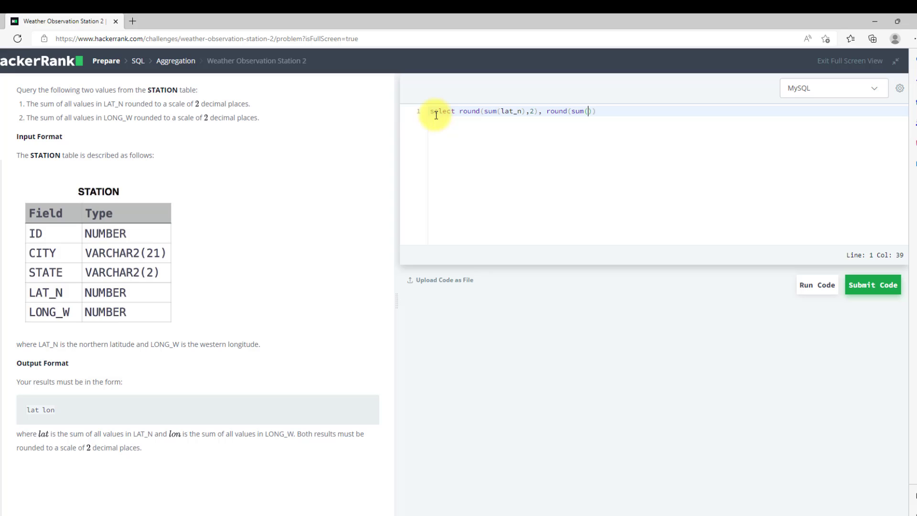
pyautogui.write('long')
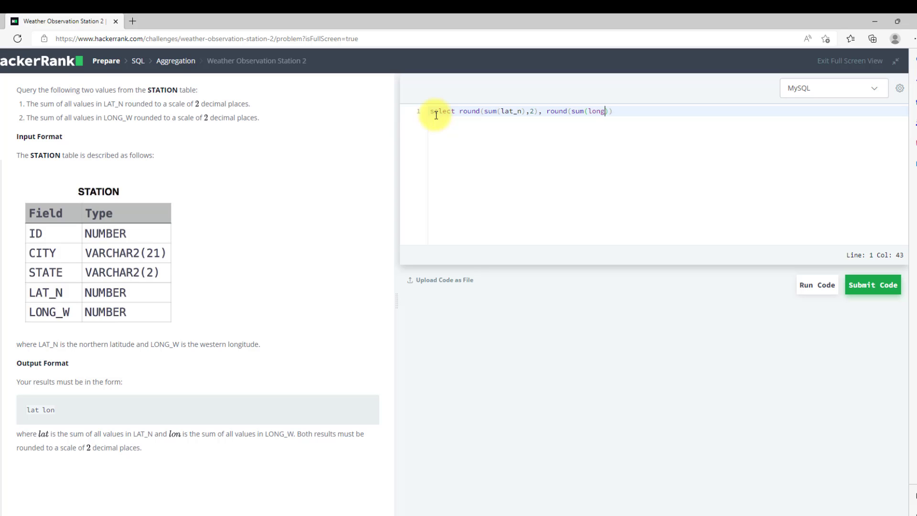
pyautogui.write('_w')
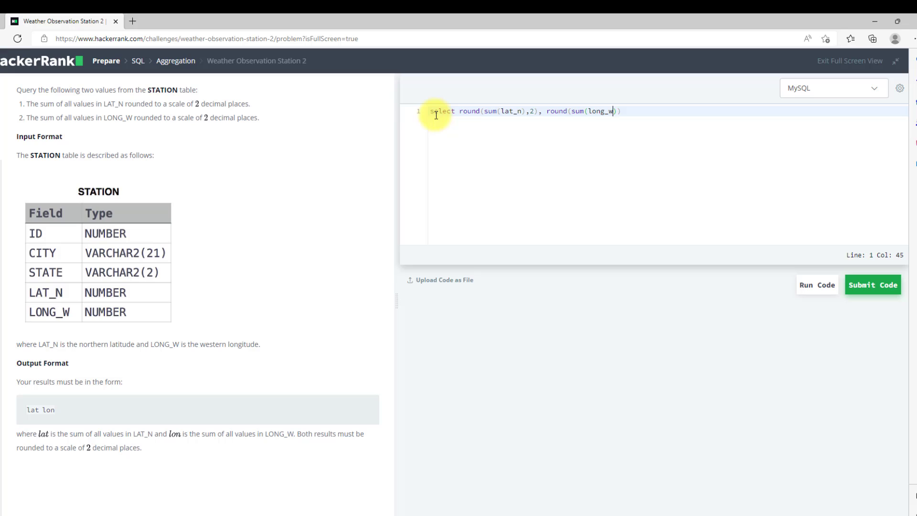
pyautogui.write(',2')
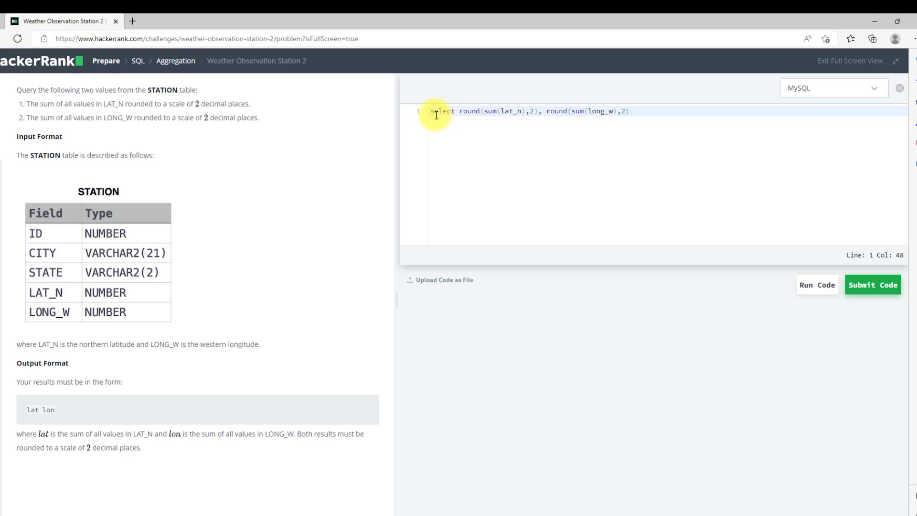
pyautogui.write('from')
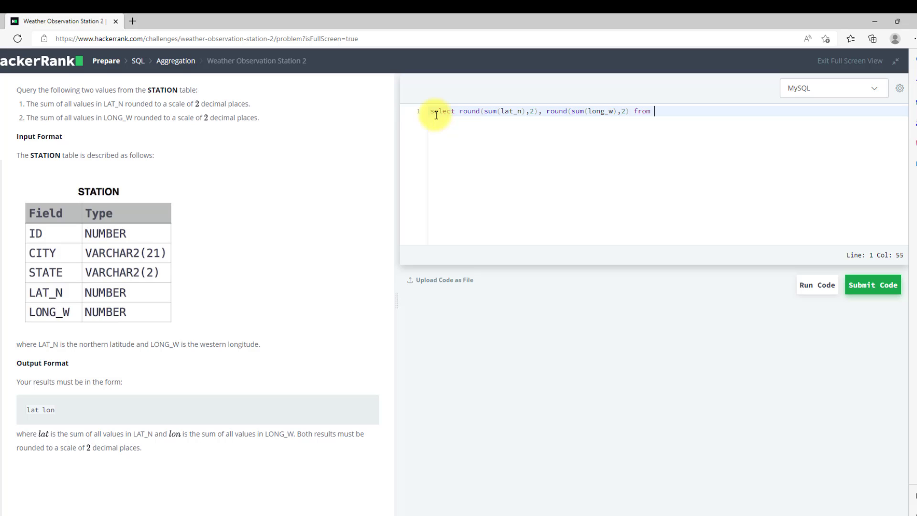
pyautogui.write('station;')
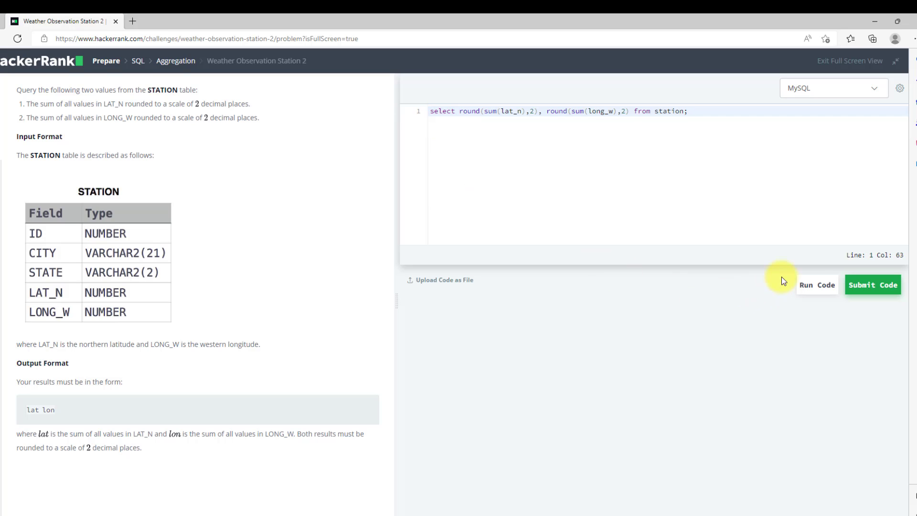
pyautogui.click(816, 285)
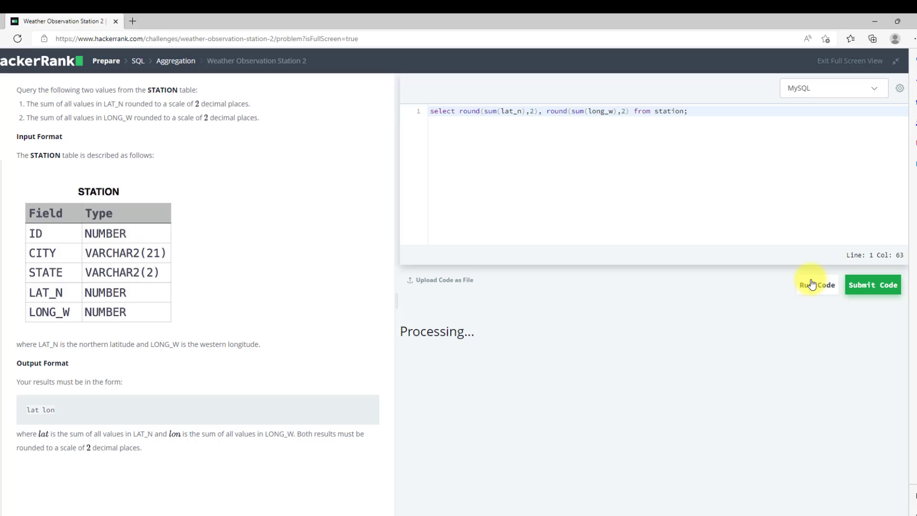
pyautogui.click(817, 285)
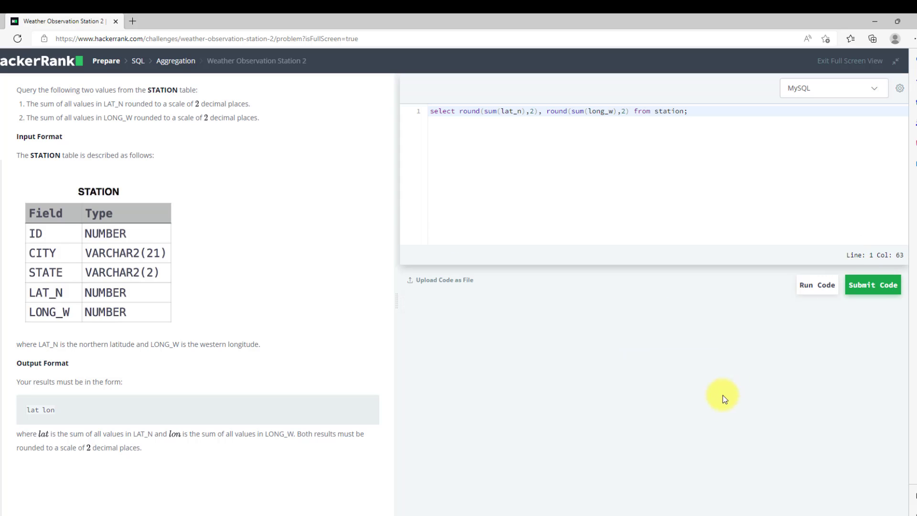
# Run the query, confirm Test case 0 shows Success, then submit it.
pyautogui.click(816, 285)
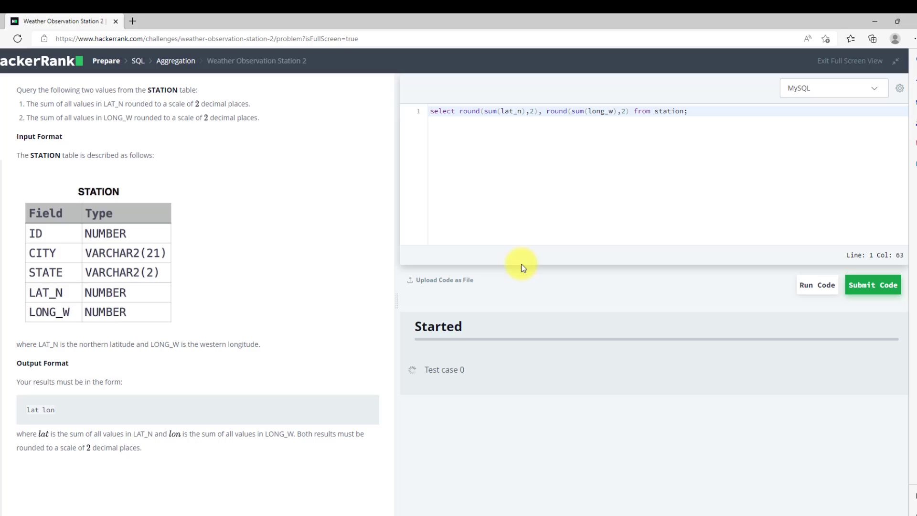
pyautogui.click(816, 285)
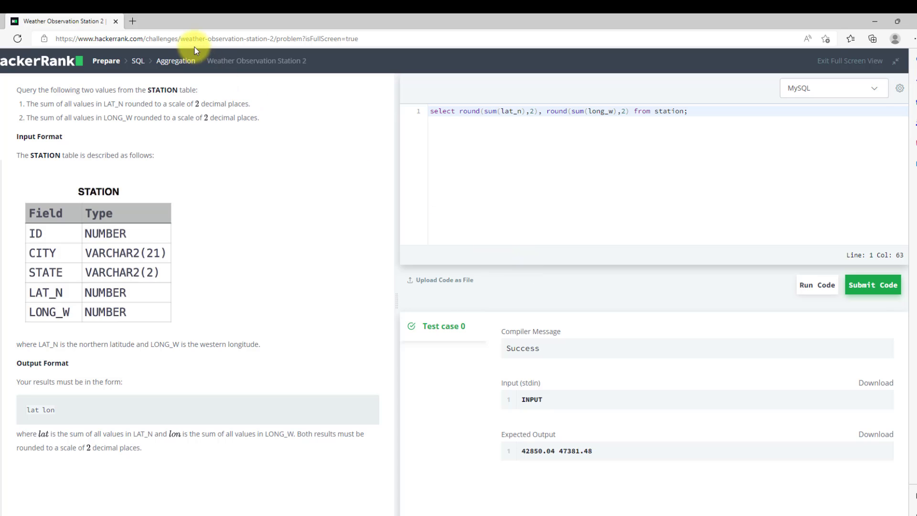
pyautogui.moveTo(455, 292)
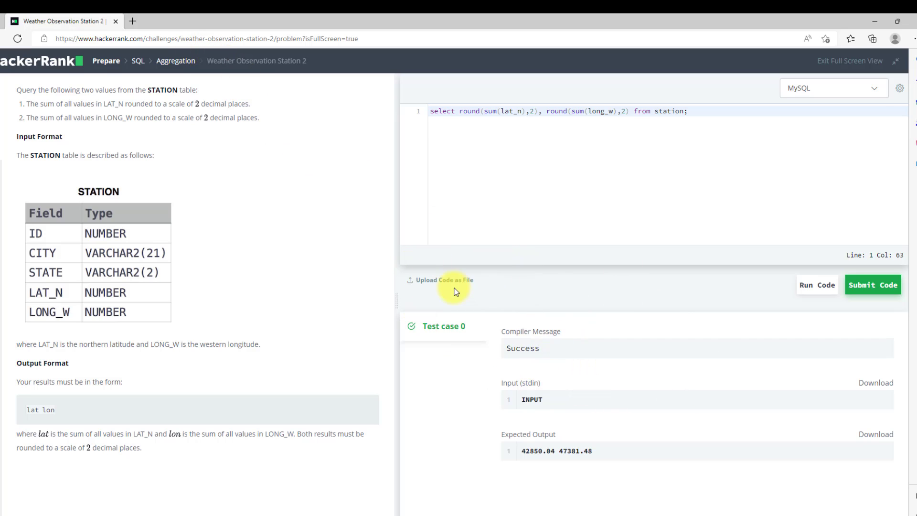
pyautogui.click(872, 285)
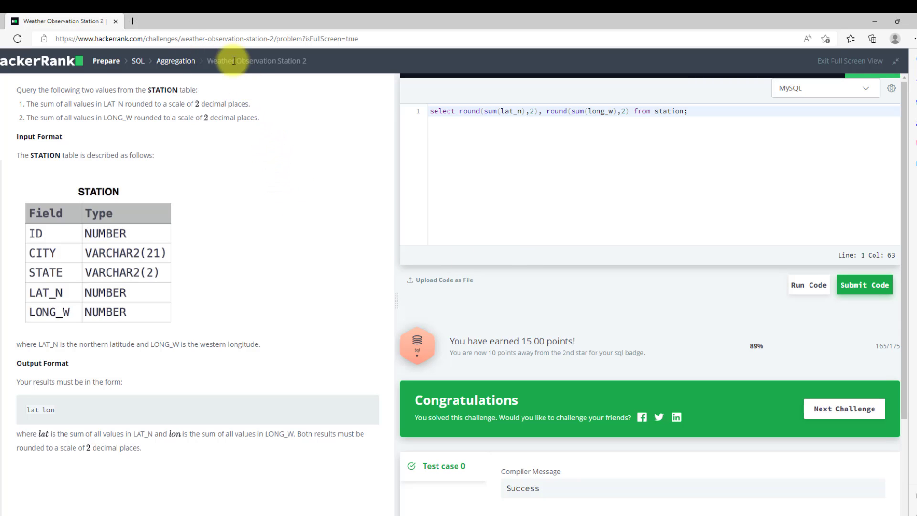